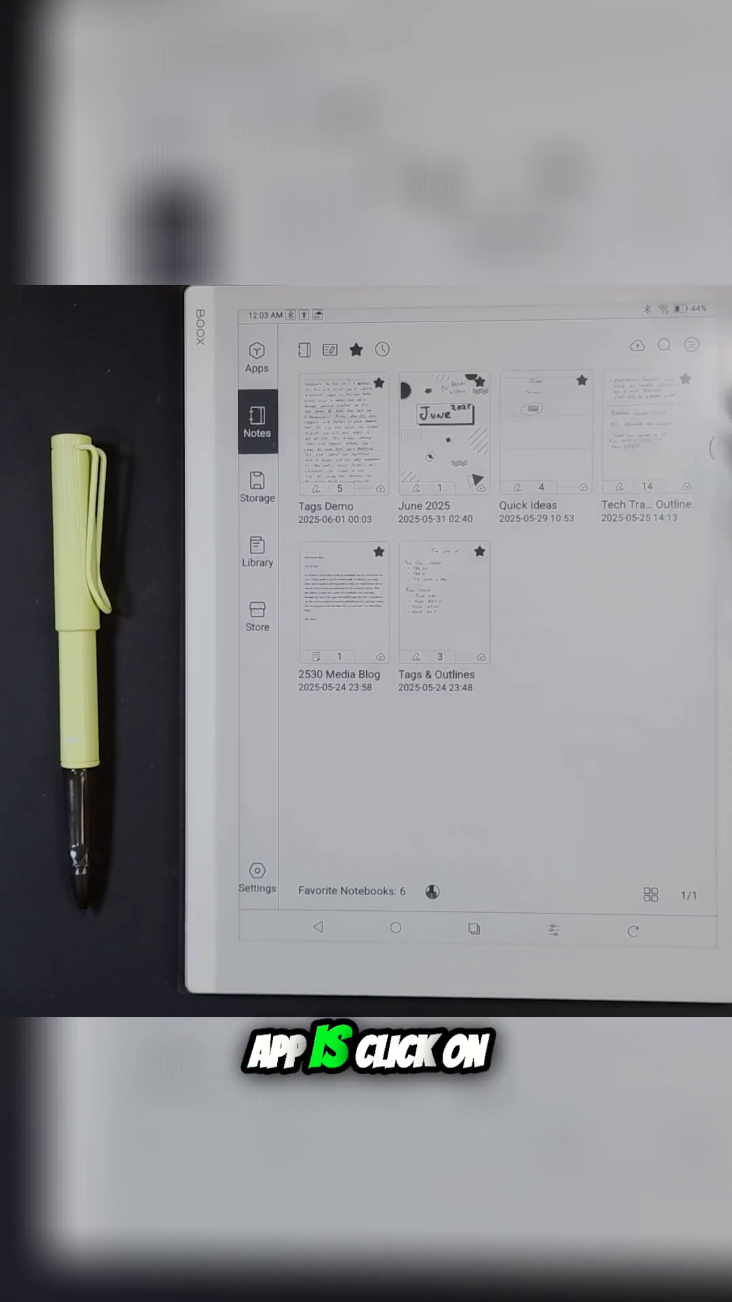
- Search notes by the 'Demo tag' chip across all folders, listing page 3 of Tags Demo
click(667, 345)
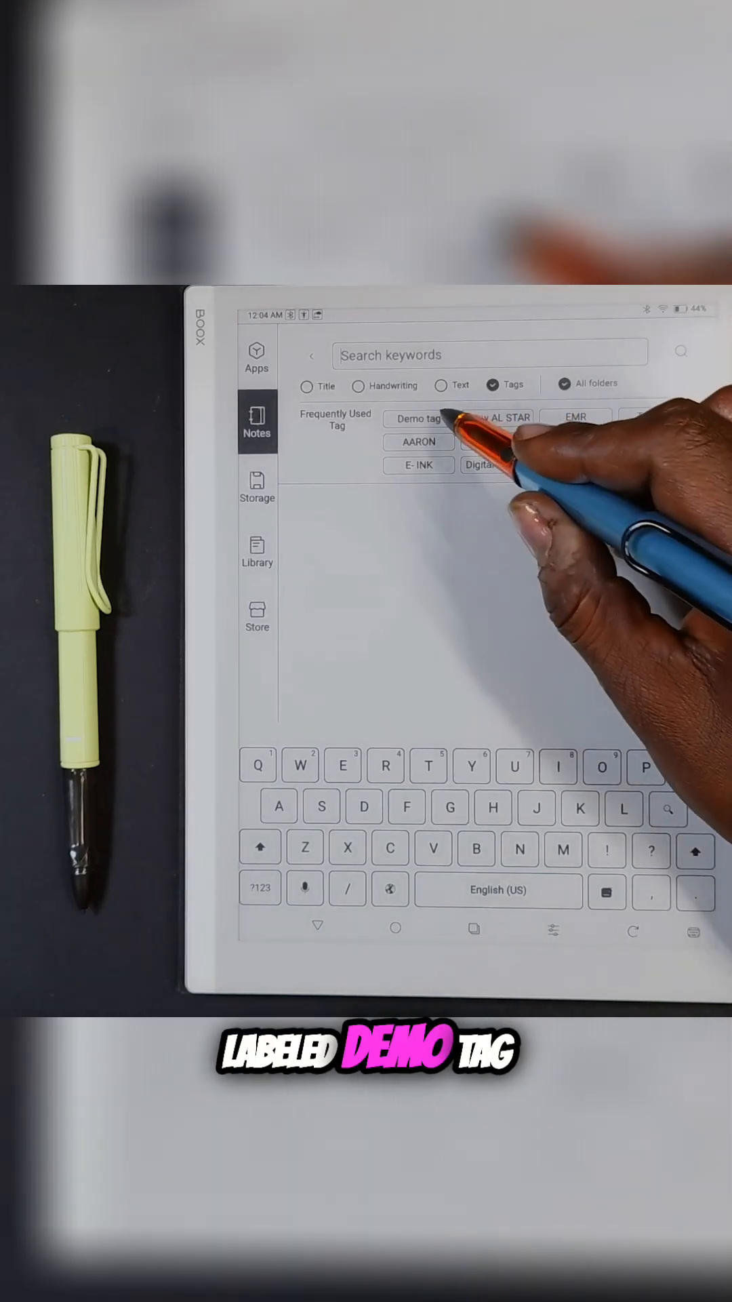
click(418, 417)
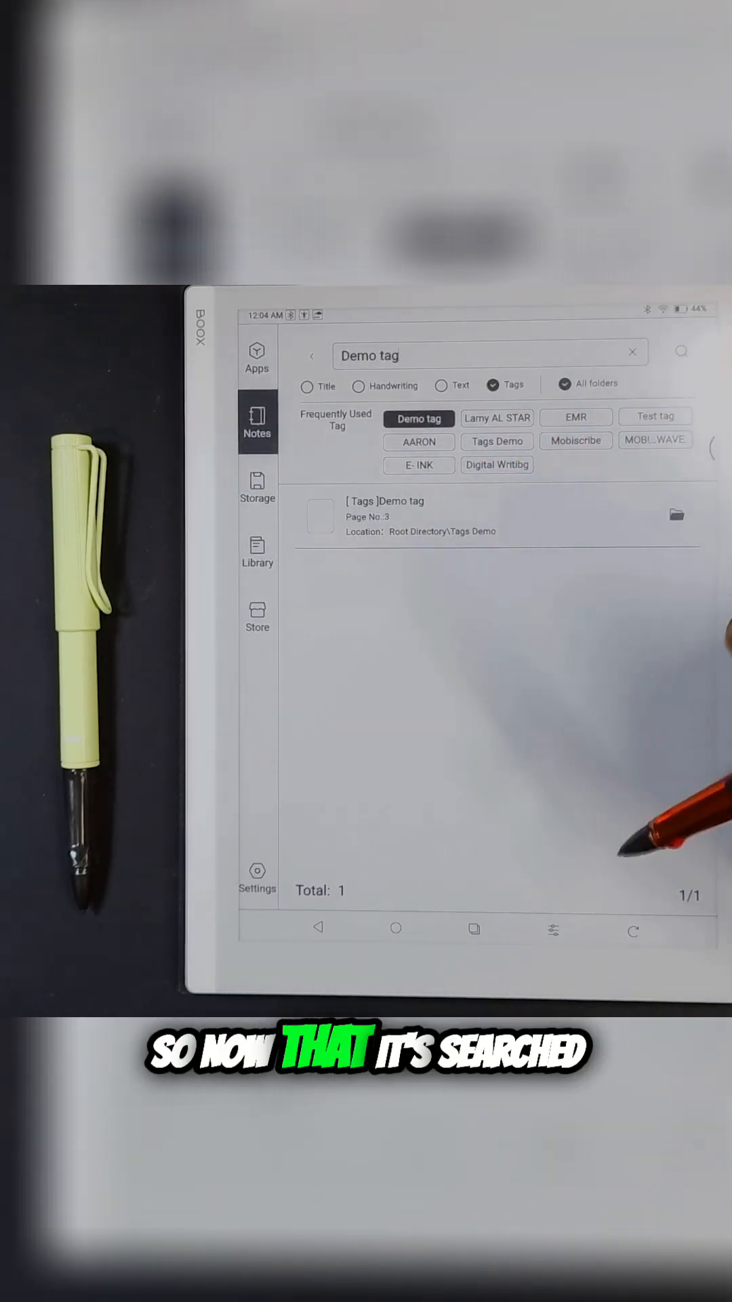